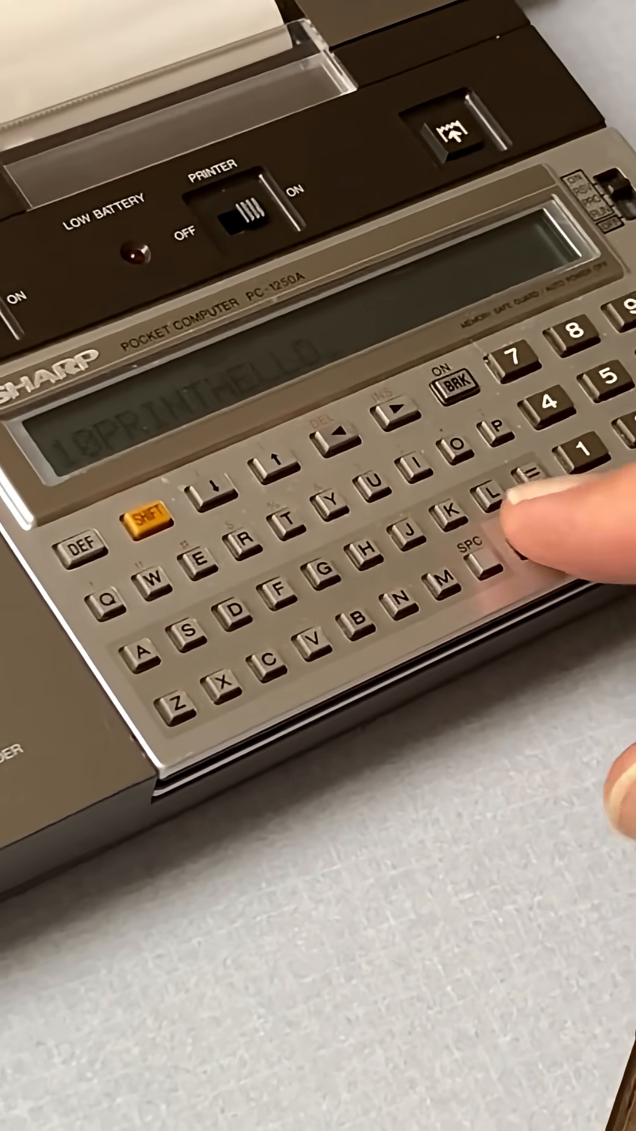
Step: Store the typed line 10PRINTHELLO as program line 10, displayed '10:PRINT HELLO'
click(549, 505)
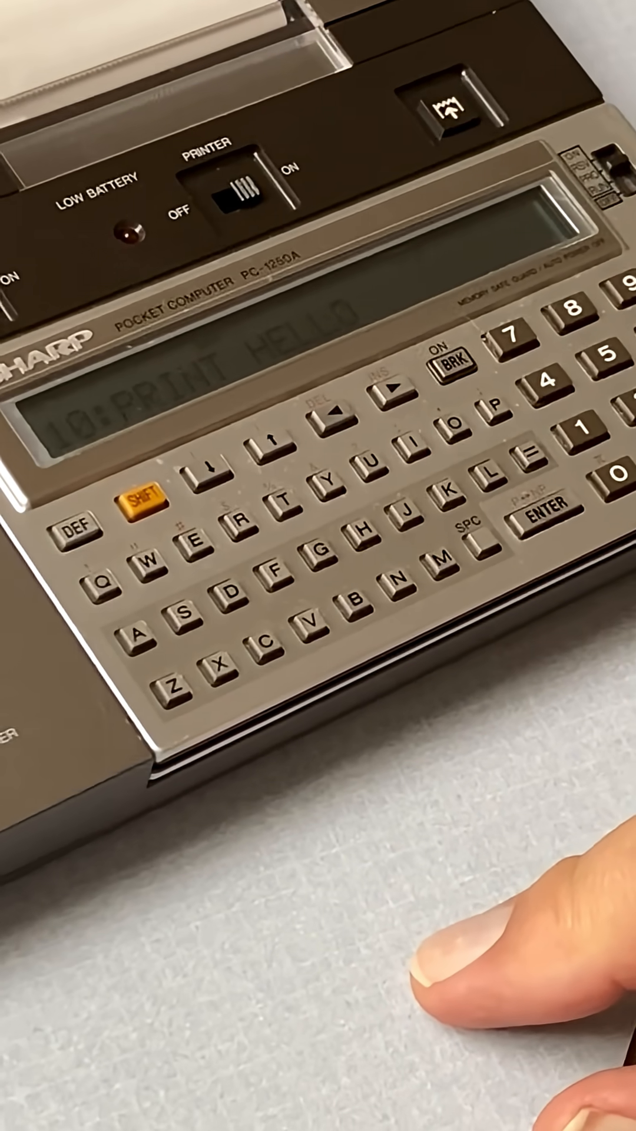